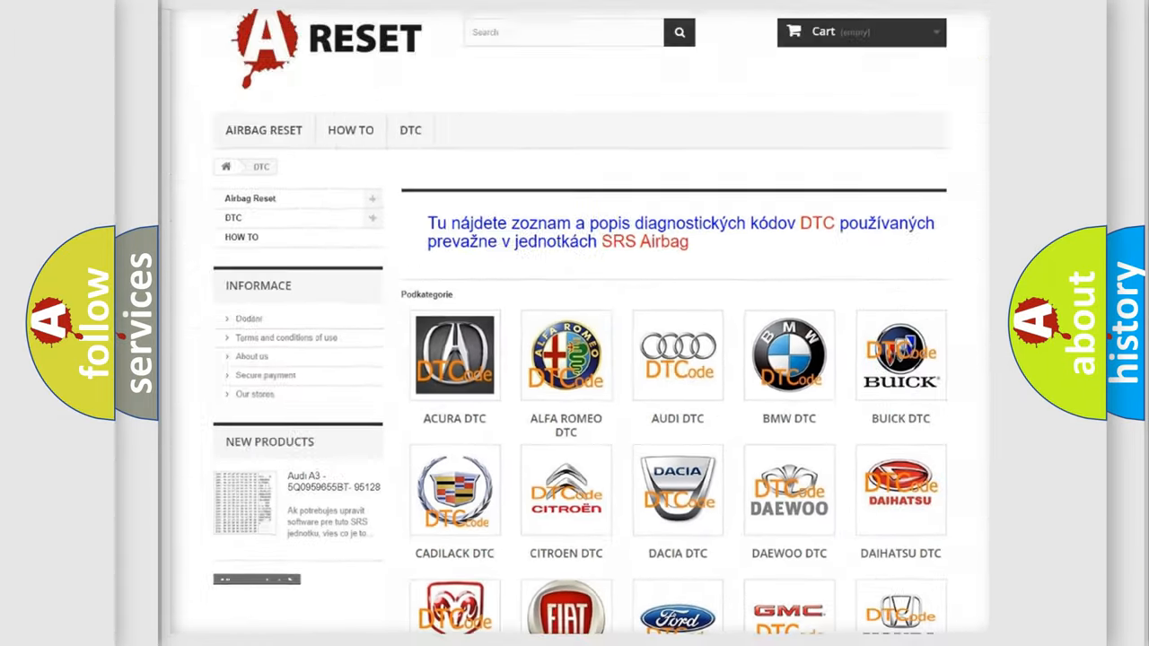
pyautogui.scroll(3)
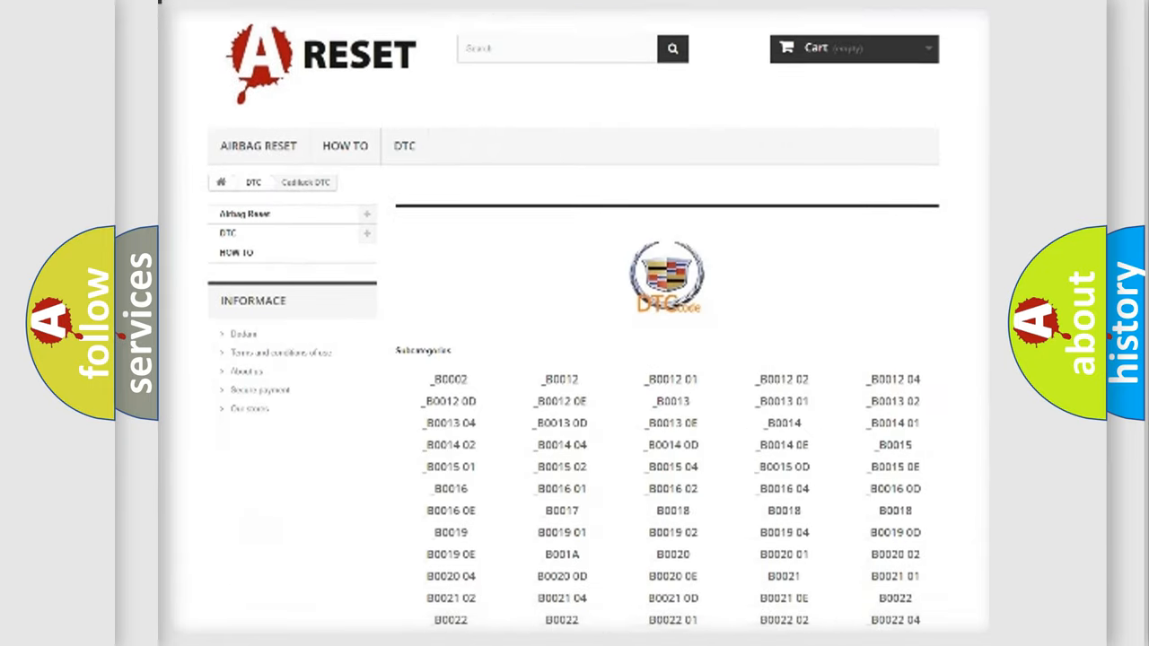
pyautogui.scroll(-3)
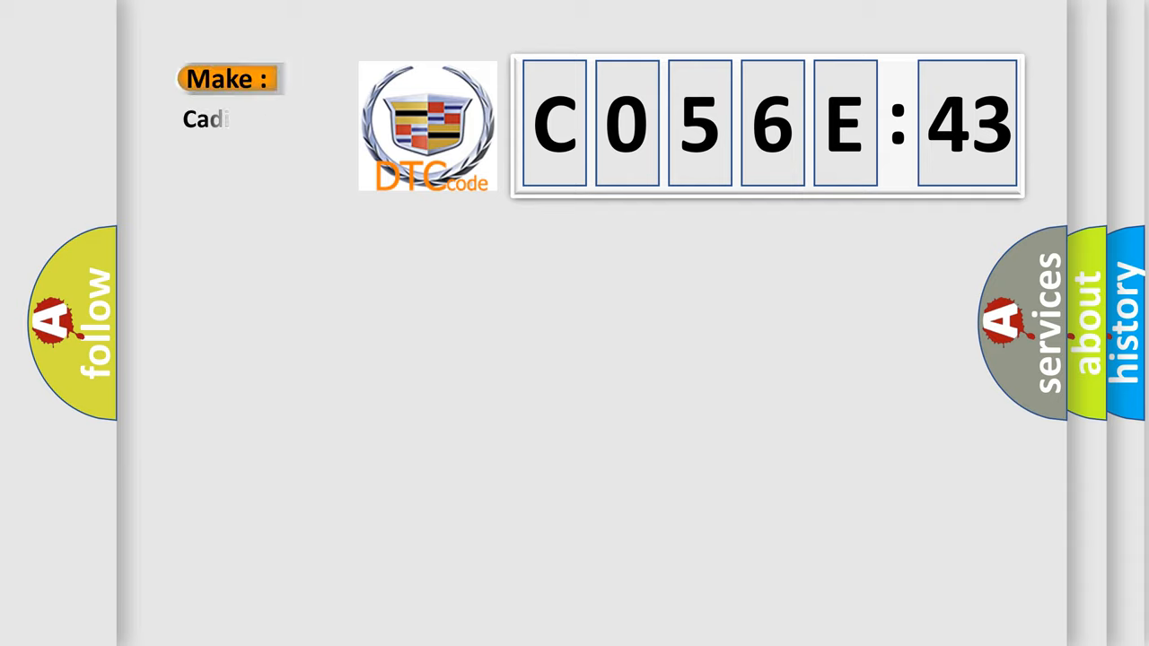
pyautogui.write('llac')
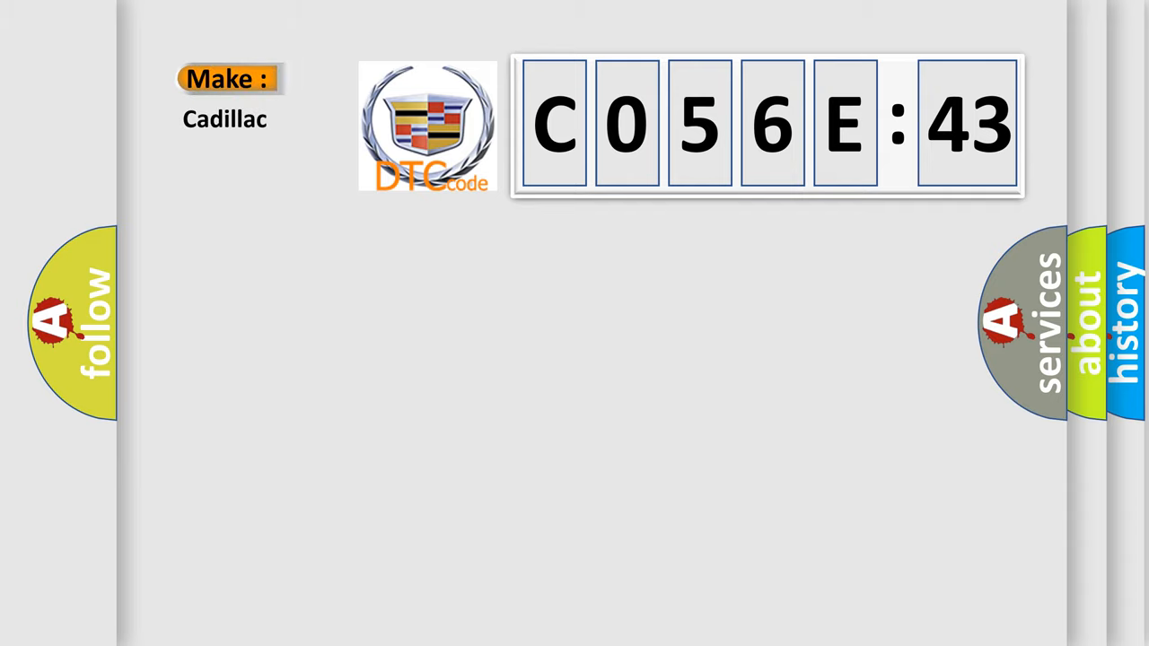